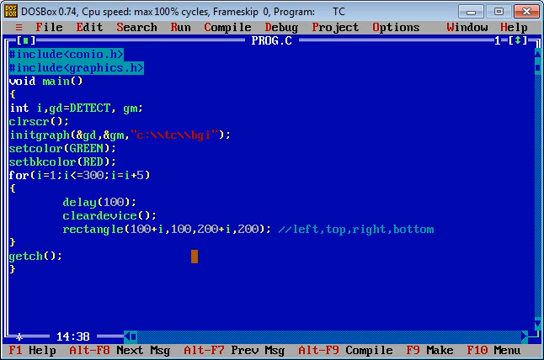
# Compile and run the program so the green rectangle animates across the red background
pyautogui.press('F9')
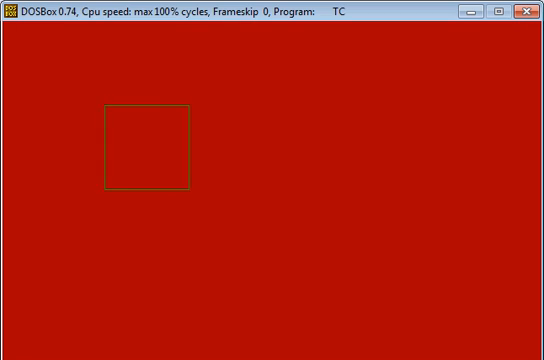